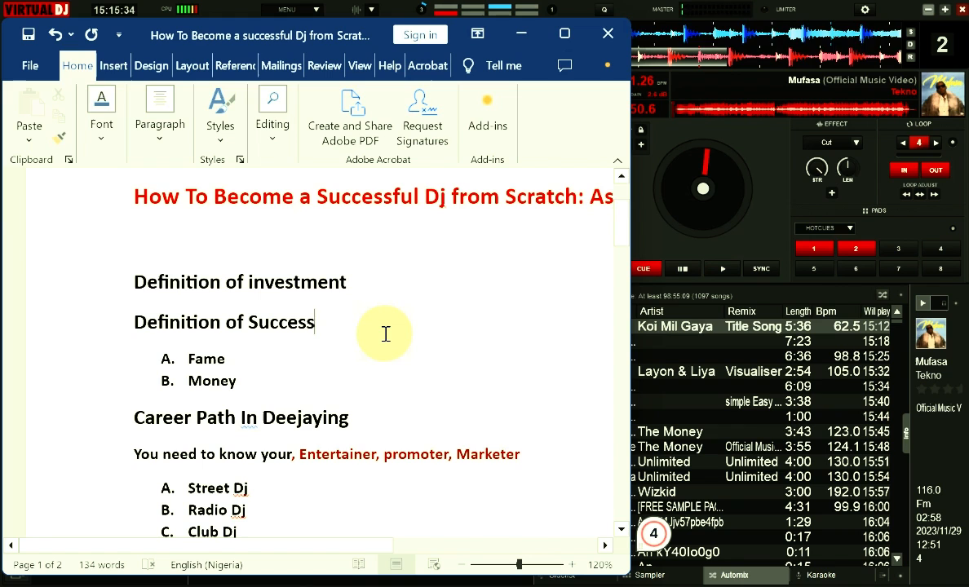
pyautogui.moveTo(220, 277)
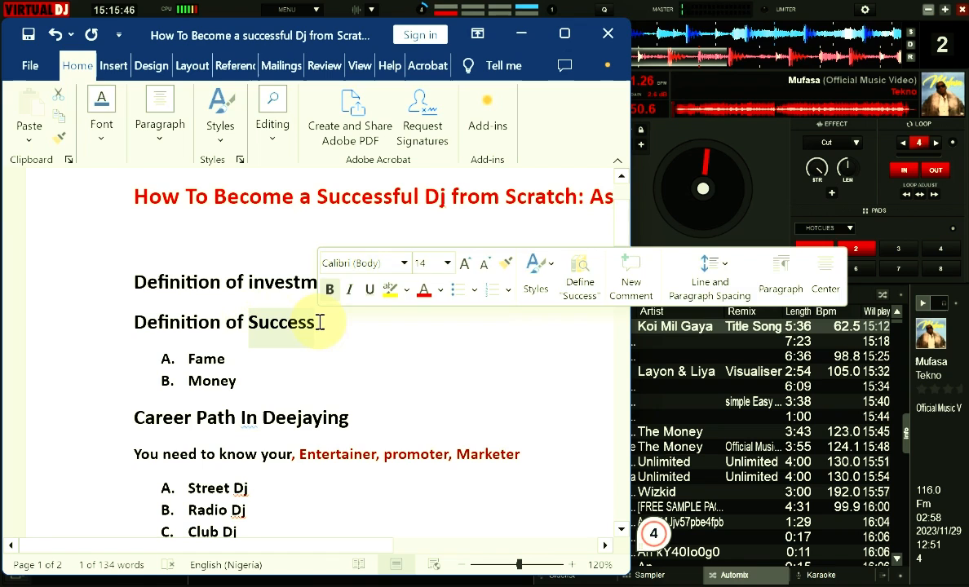
# Review the kickstart list items Fame and Money by selecting each in turn
pyautogui.click(242, 359)
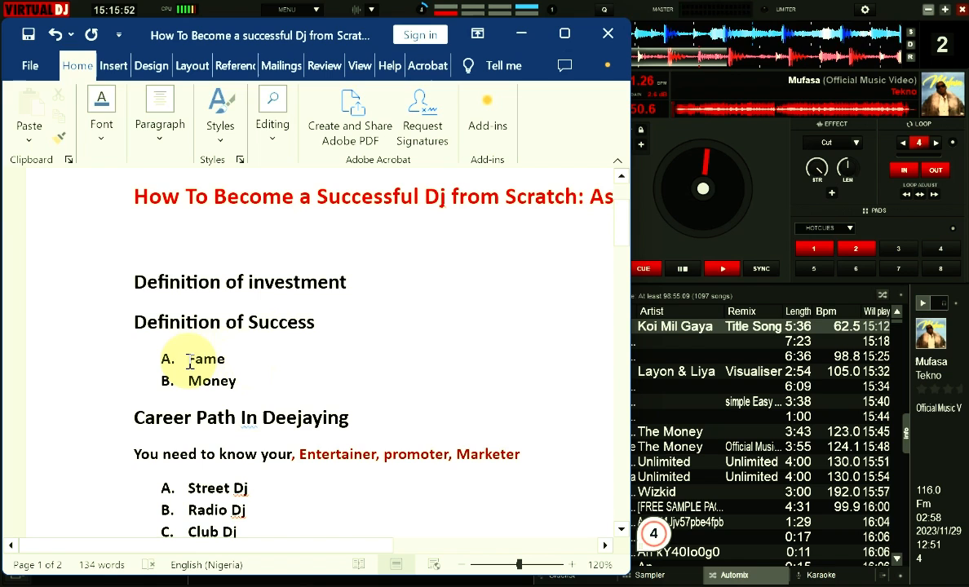
pyautogui.doubleClick(206, 359)
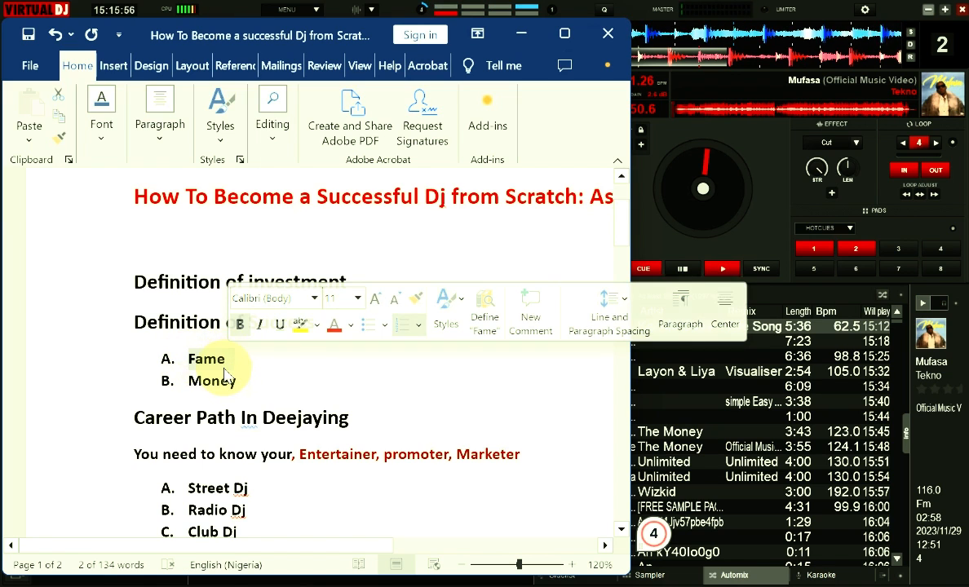
pyautogui.click(189, 383)
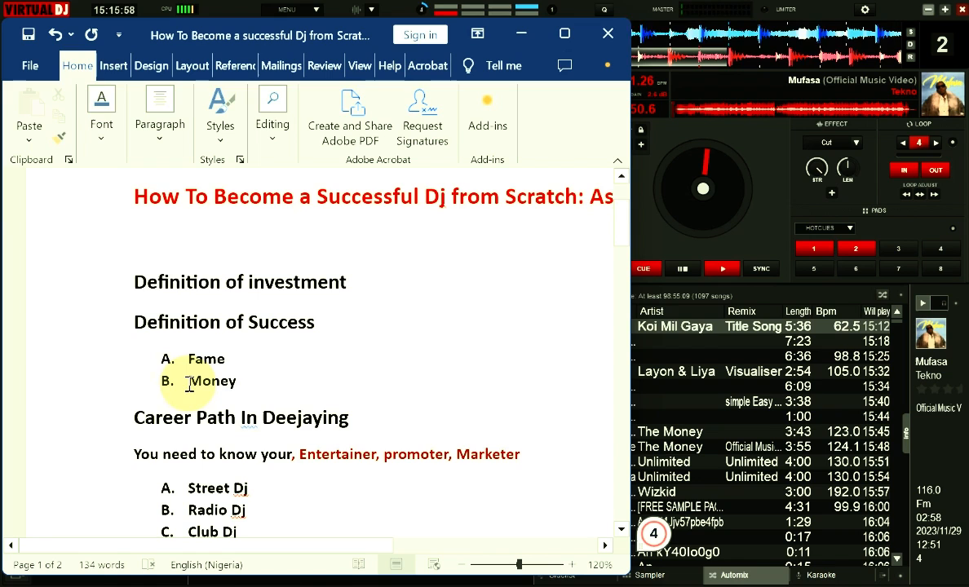
pyautogui.doubleClick(212, 381)
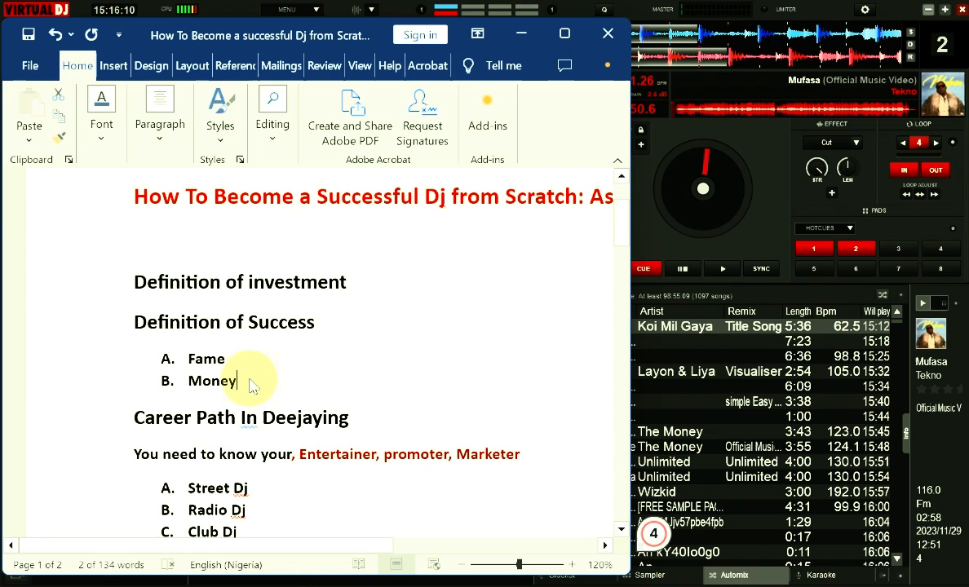
pyautogui.moveTo(188, 359)
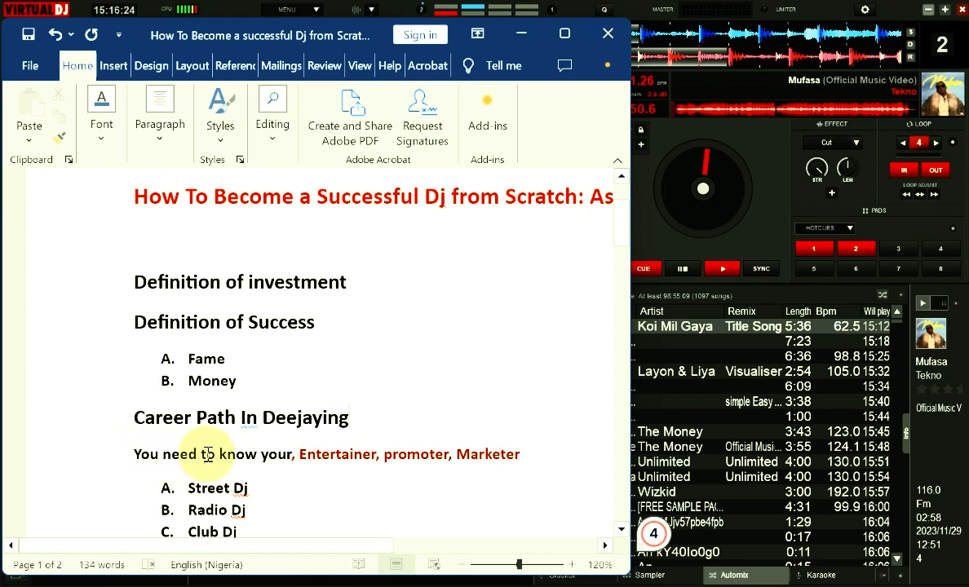
pyautogui.moveTo(294, 454)
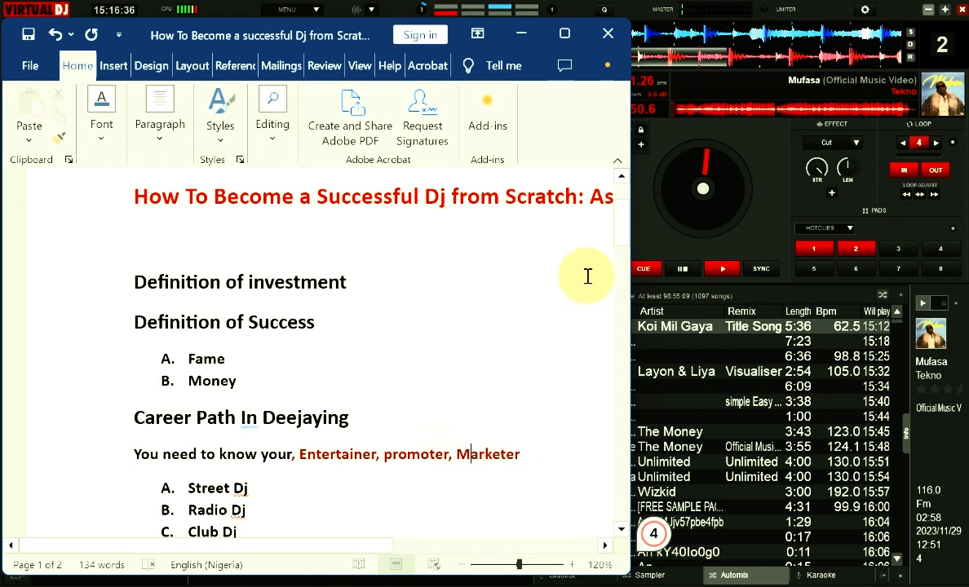
# Move down past Party DJ to the To Succeed section and Starting Can Be Through list
pyautogui.scroll(-3)
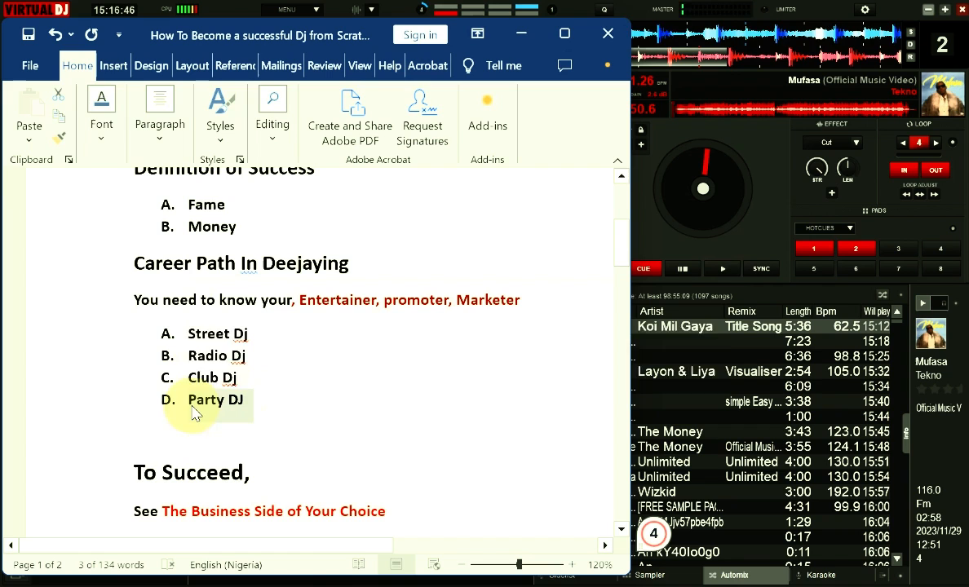
pyautogui.click(294, 415)
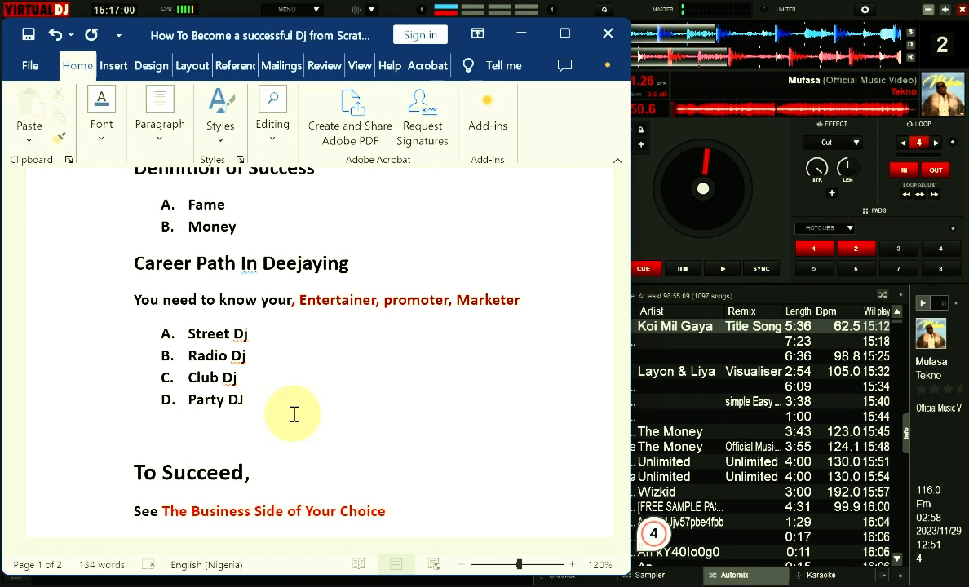
pyautogui.moveTo(452, 391)
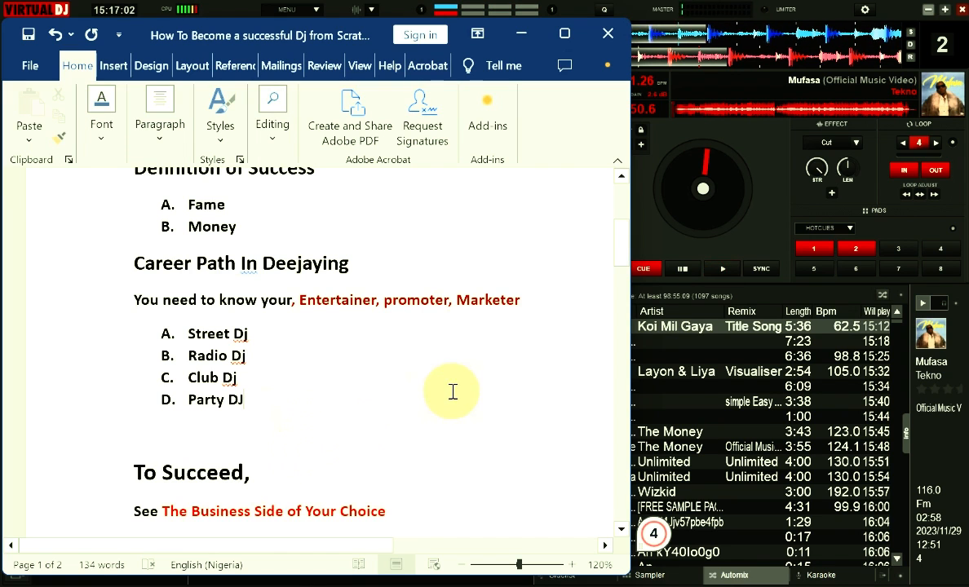
pyautogui.scroll(-3)
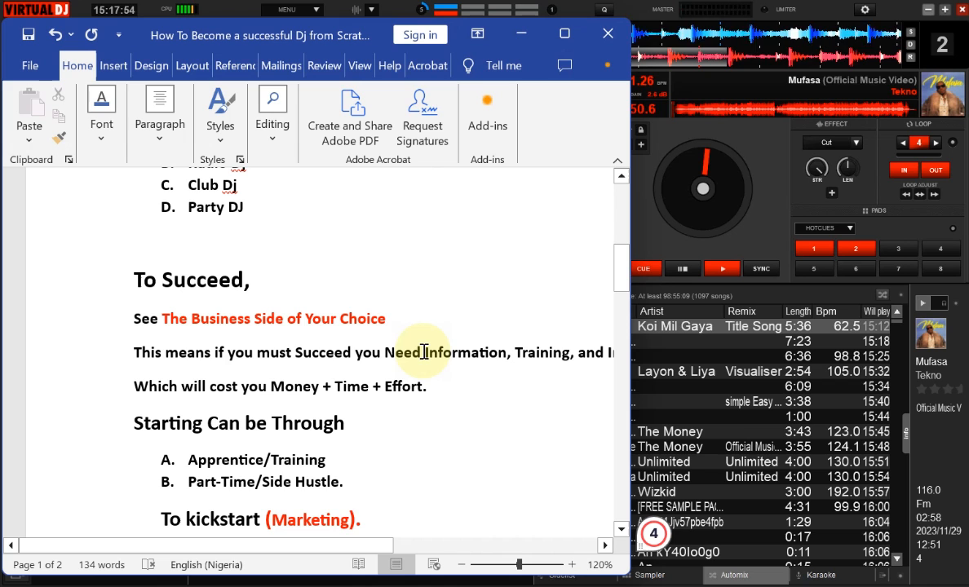
pyautogui.moveTo(610, 286)
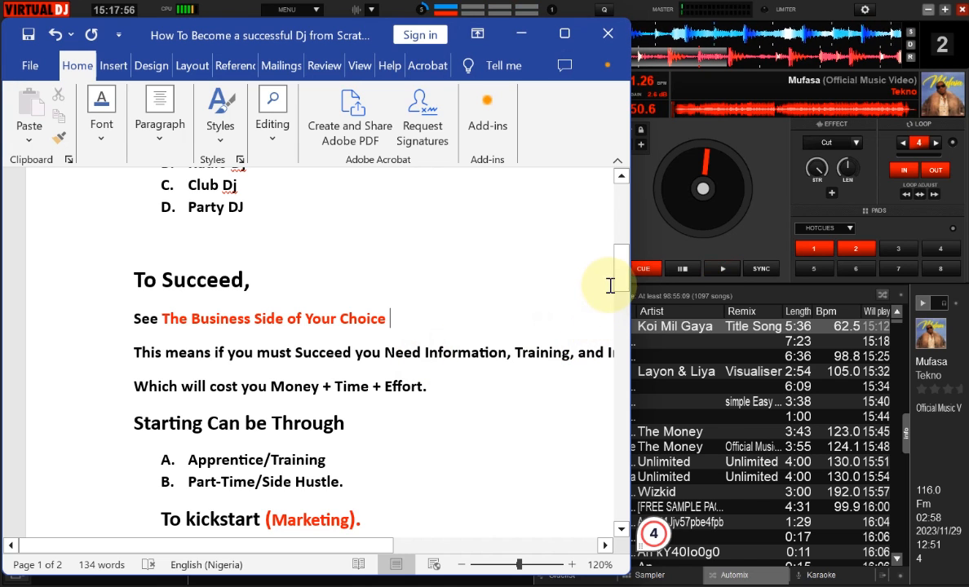
pyautogui.scroll(-3)
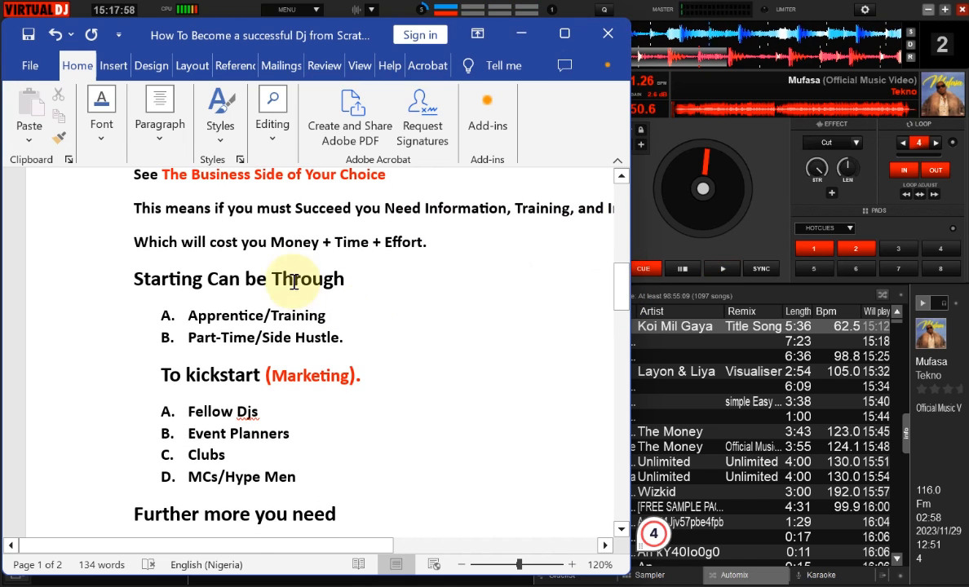
pyautogui.moveTo(377, 307)
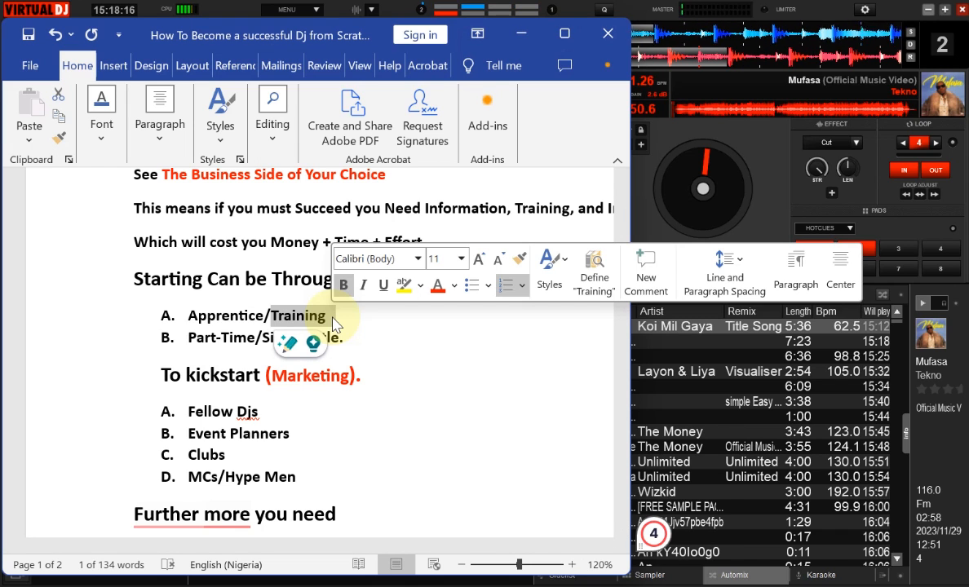
pyautogui.click(353, 336)
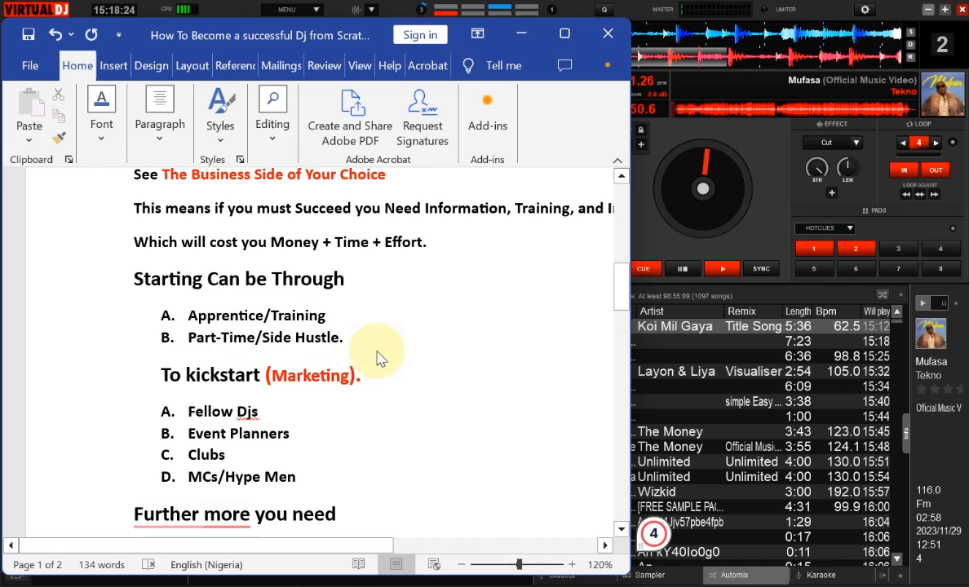
pyautogui.moveTo(316, 121)
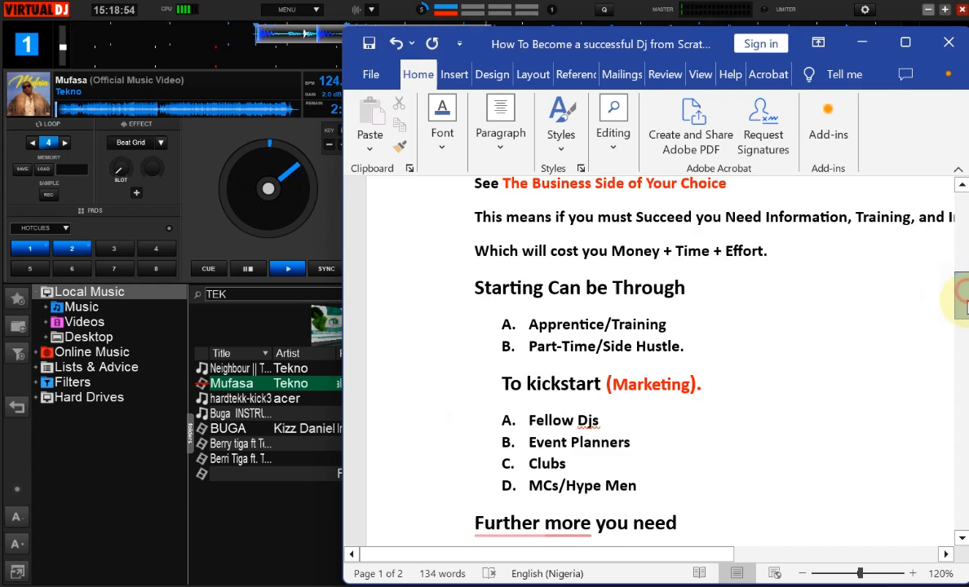
pyautogui.scroll(-3)
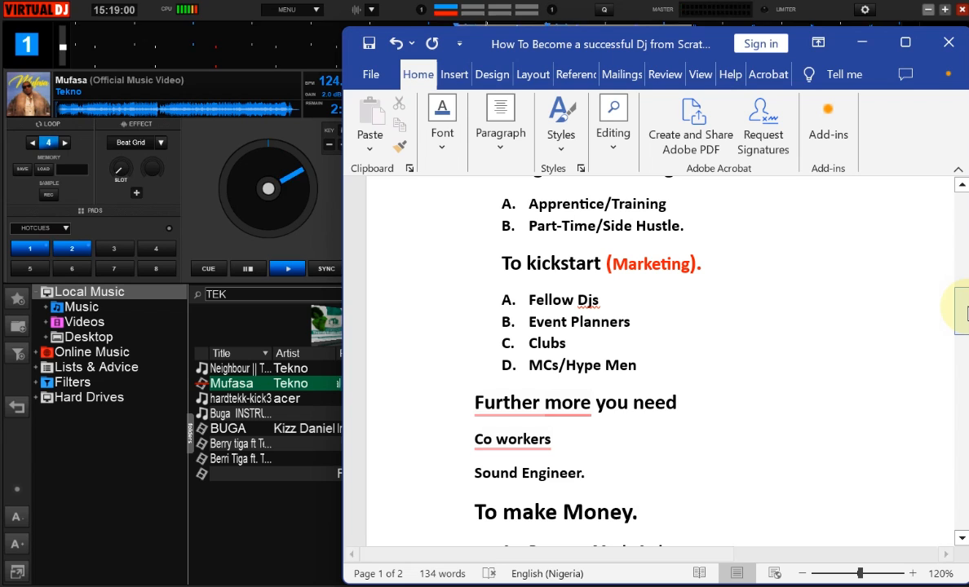
pyautogui.click(683, 225)
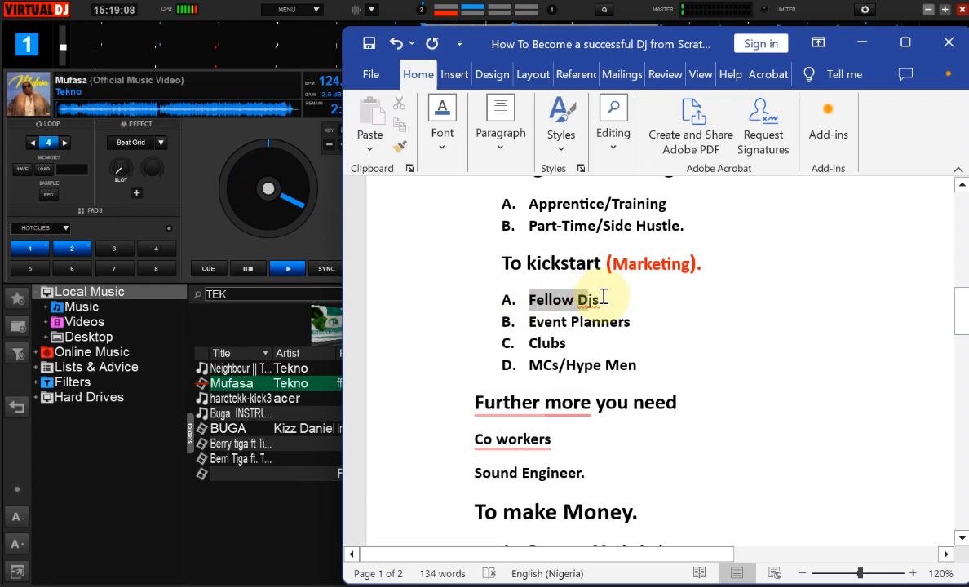
pyautogui.doubleClick(552, 300)
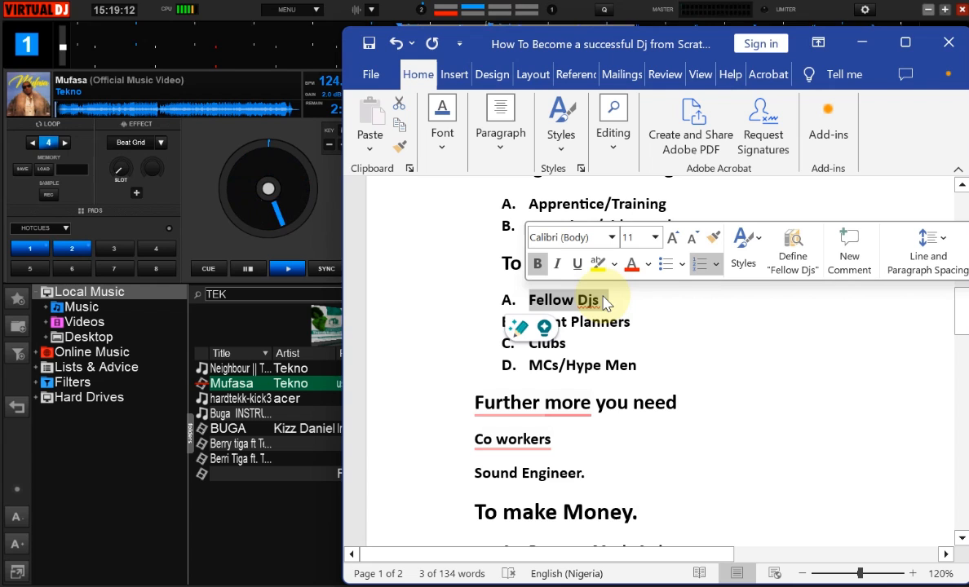
pyautogui.click(603, 300)
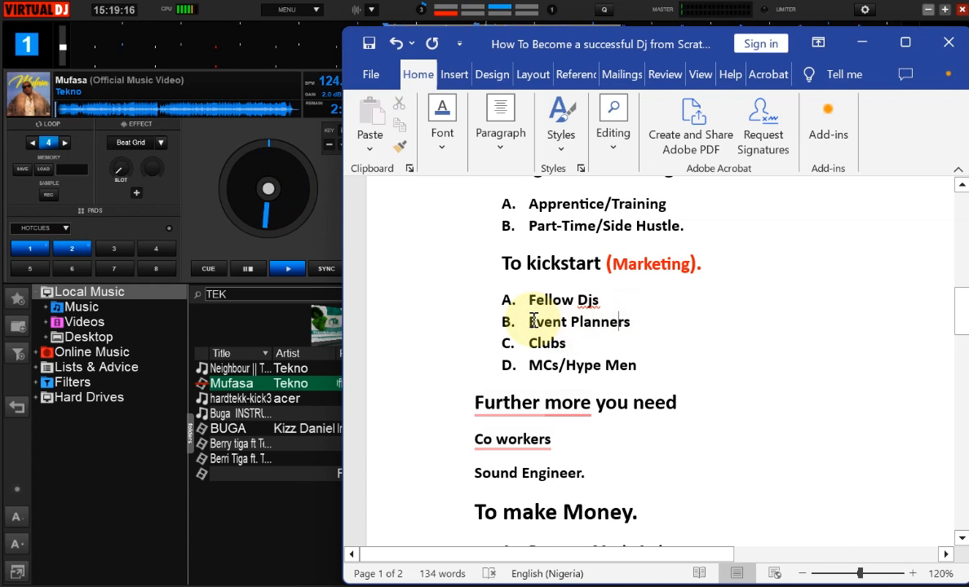
pyautogui.doubleClick(577, 321)
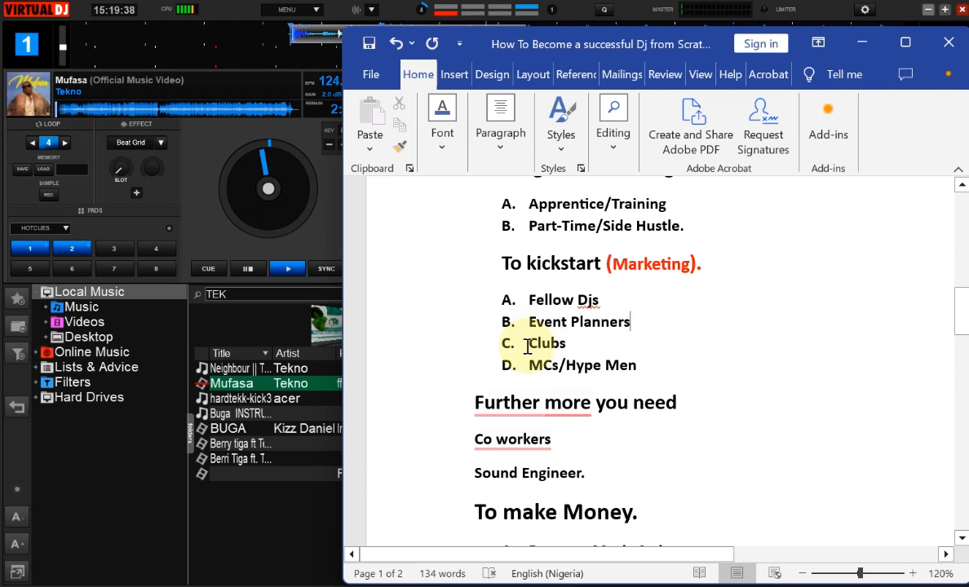
pyautogui.doubleClick(546, 343)
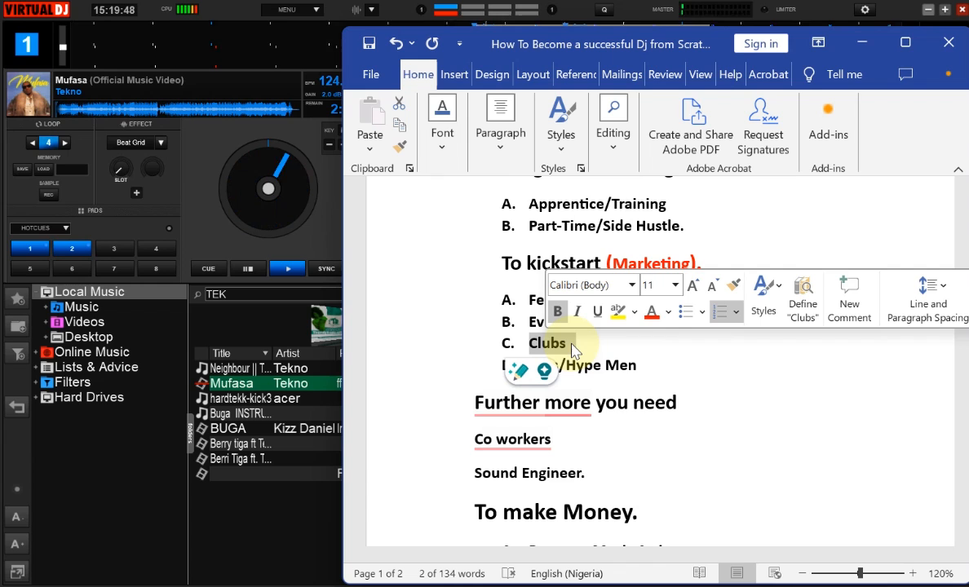
pyautogui.click(575, 346)
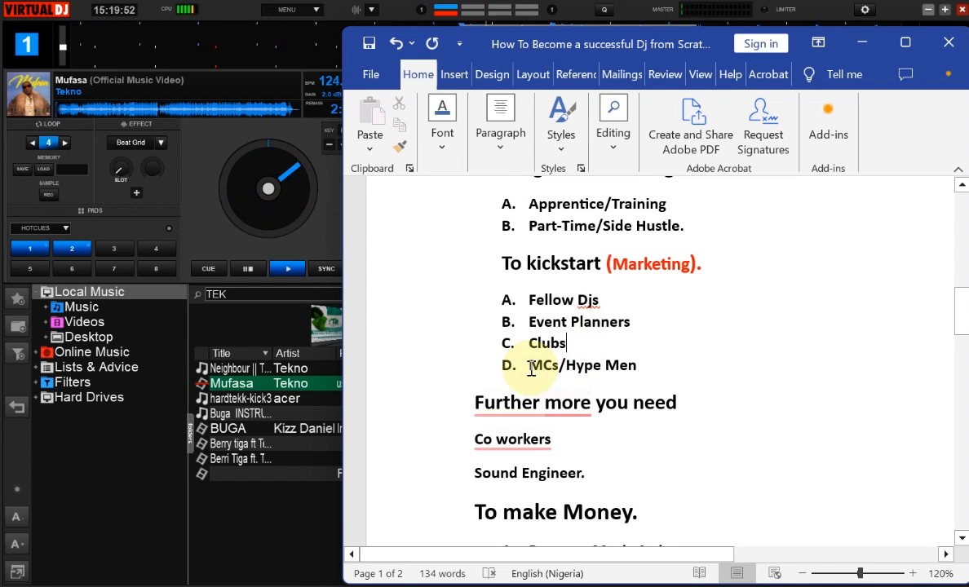
pyautogui.doubleClick(580, 366)
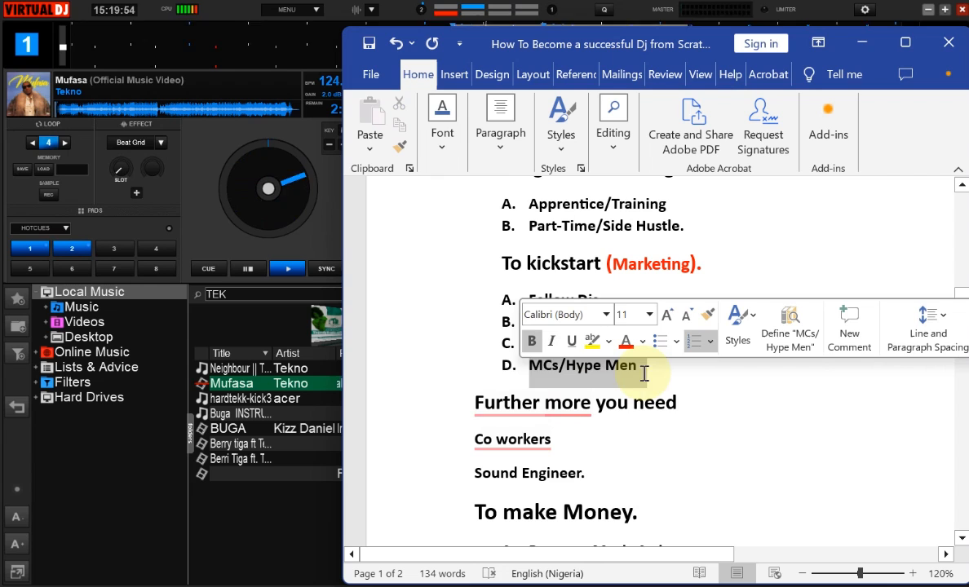
pyautogui.click(666, 381)
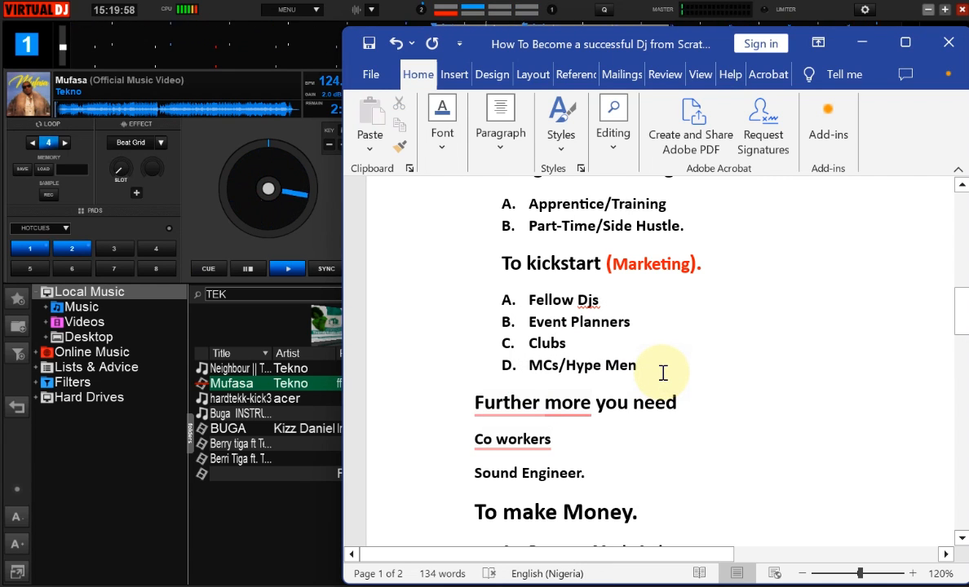
# Clear the mistyped letters from list item E
pyautogui.write('rA')
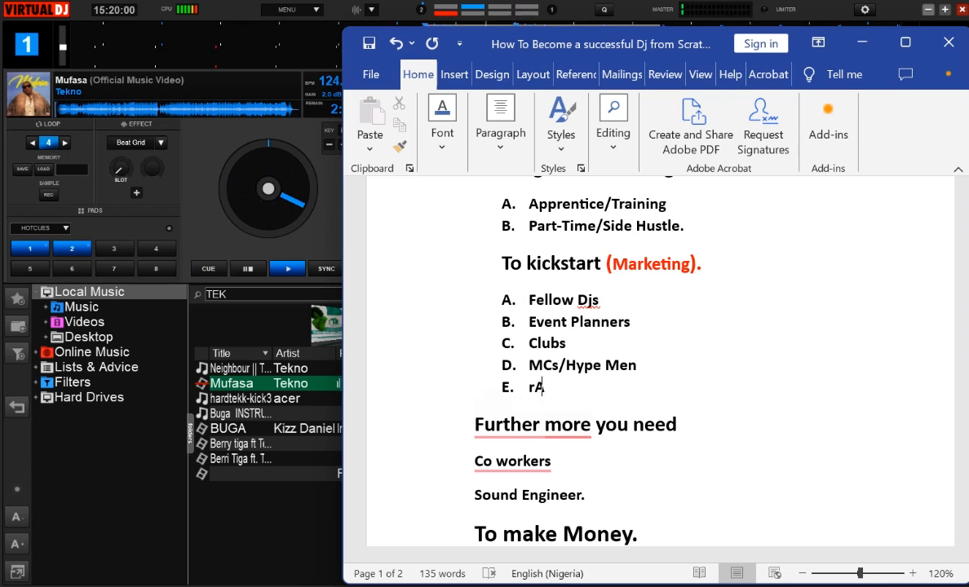
pyautogui.write('DI')
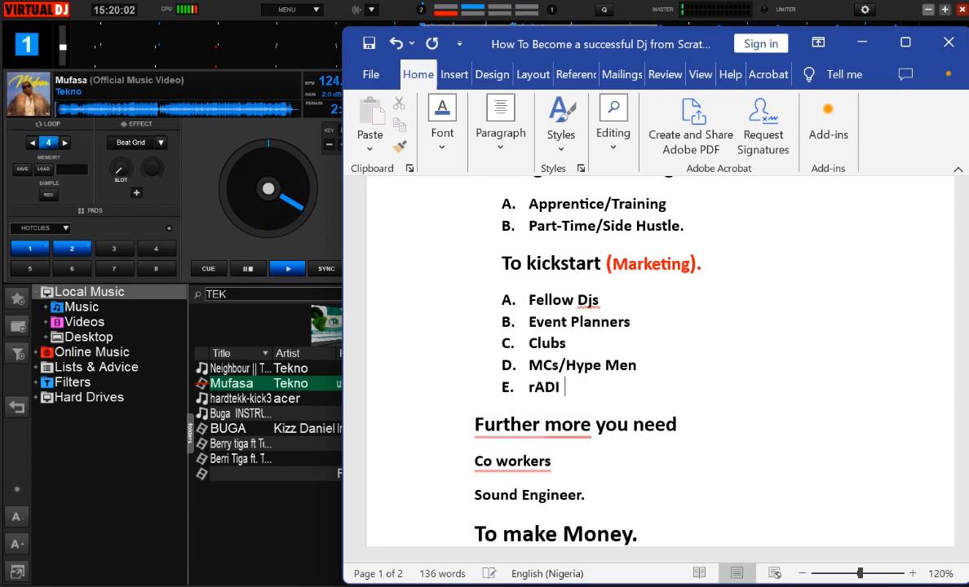
pyautogui.press('Backspace')
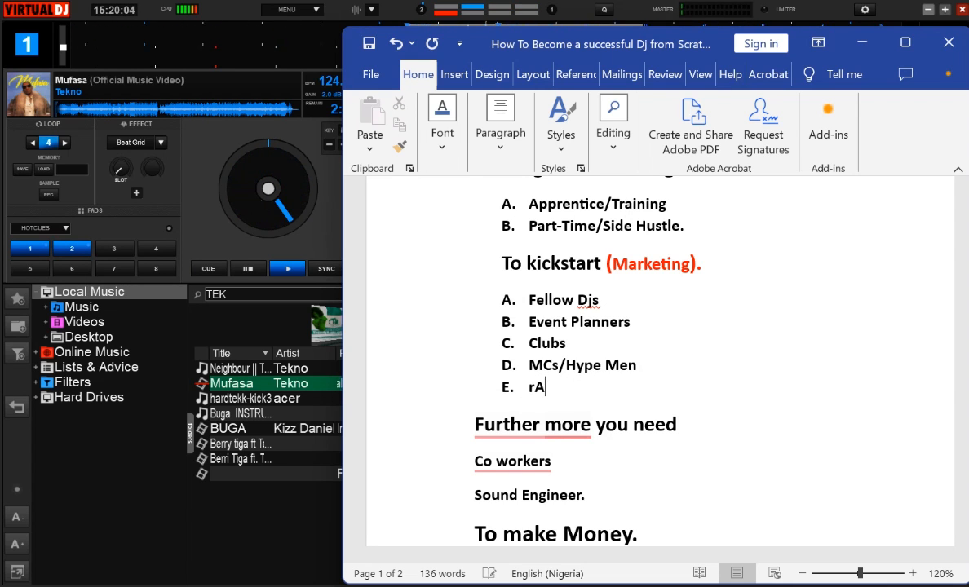
pyautogui.press('backspace')
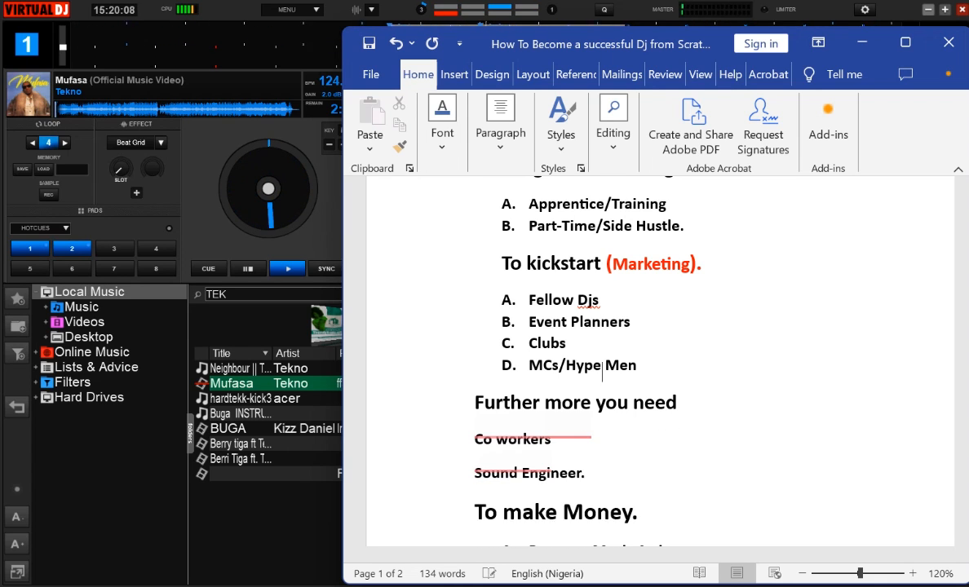
# Enter 'Radio Station' as the fifth To kickstart item
pyautogui.write('rA')
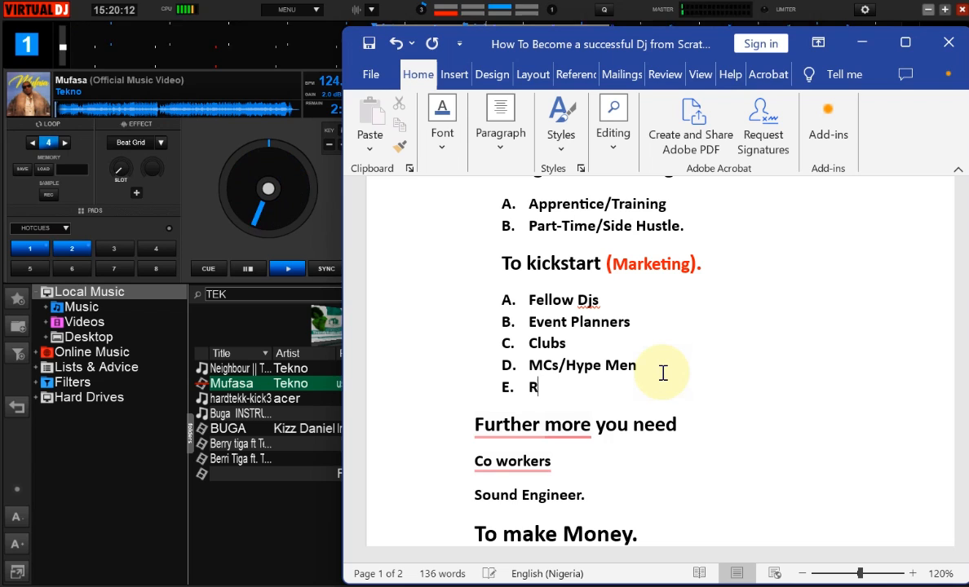
pyautogui.write('adio')
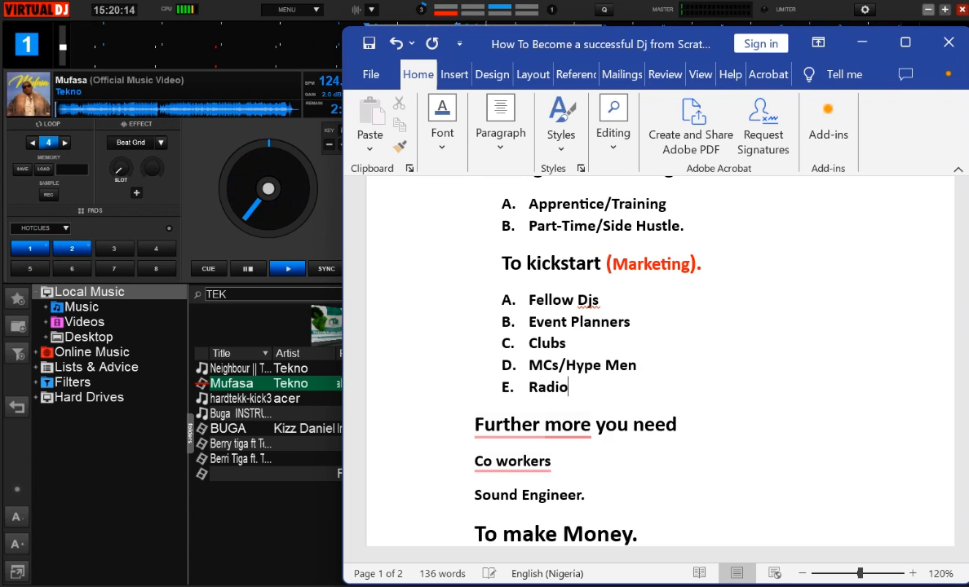
pyautogui.write('ta')
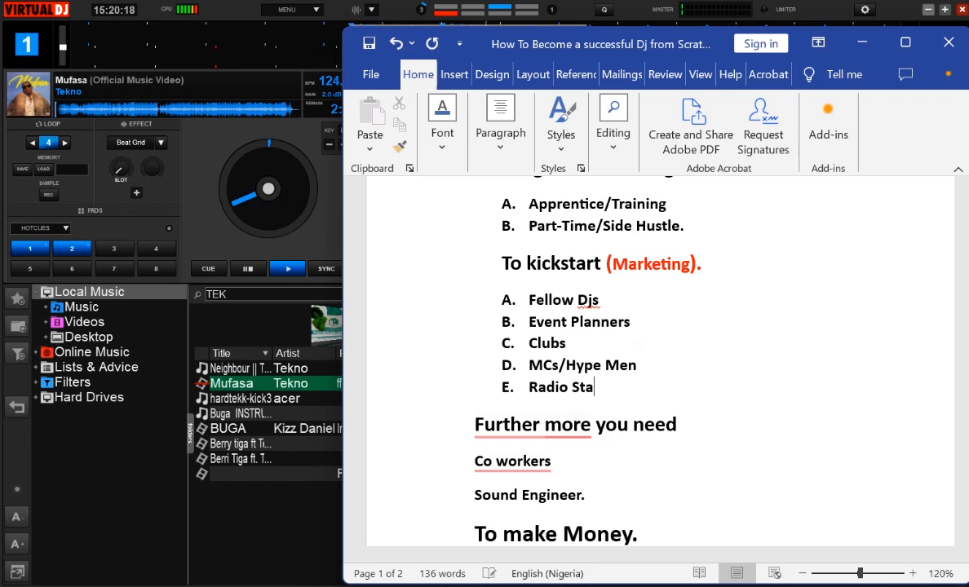
pyautogui.write('tion')
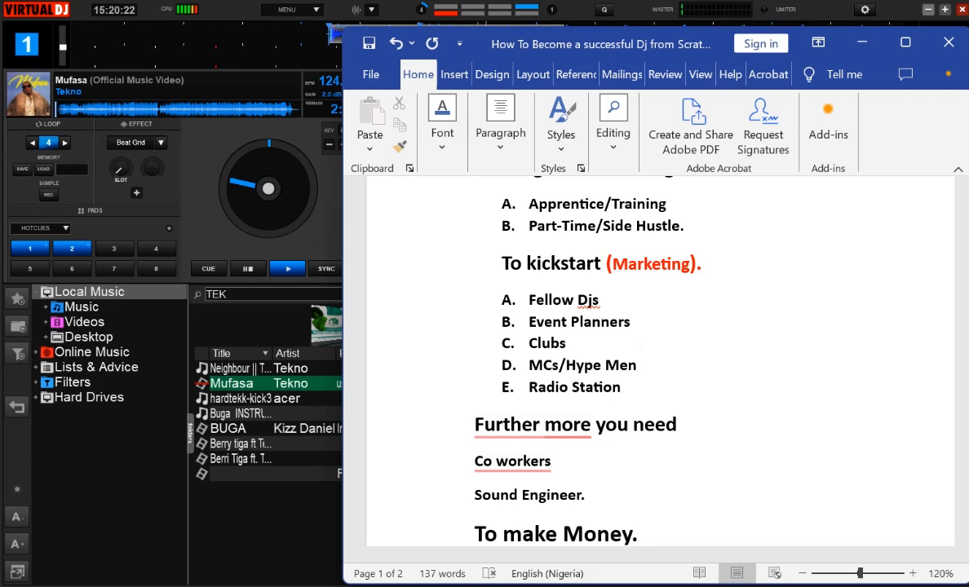
pyautogui.click(622, 386)
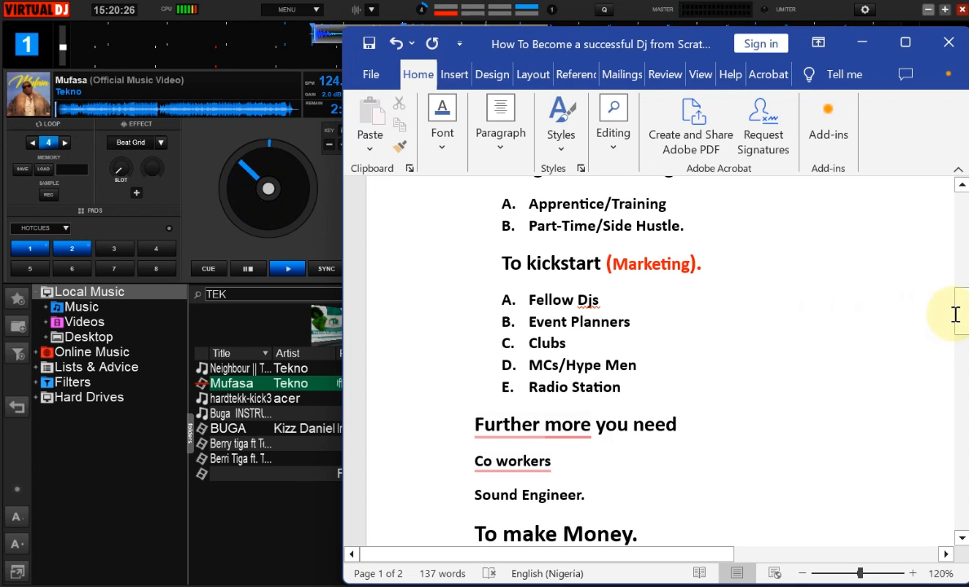
pyautogui.scroll(-3)
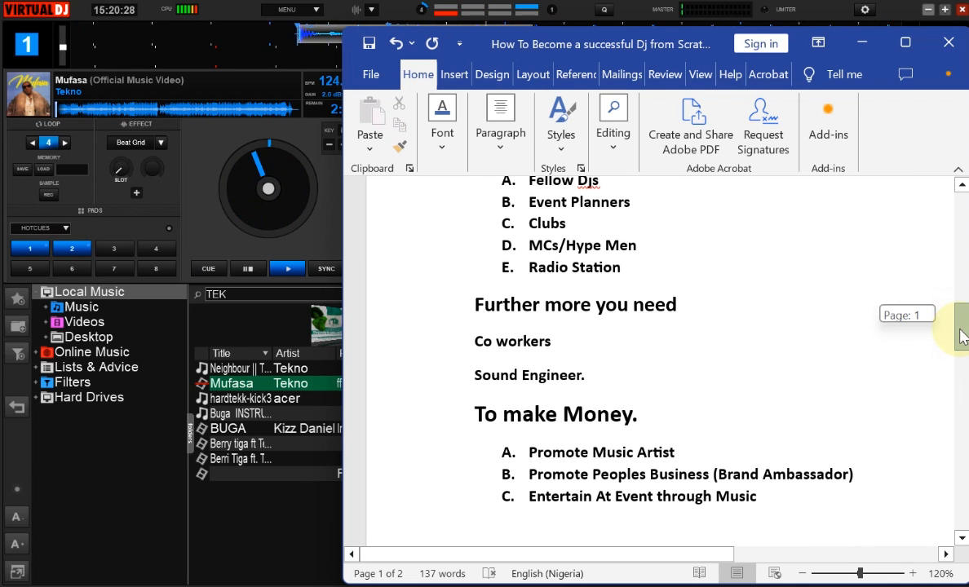
pyautogui.scroll(3)
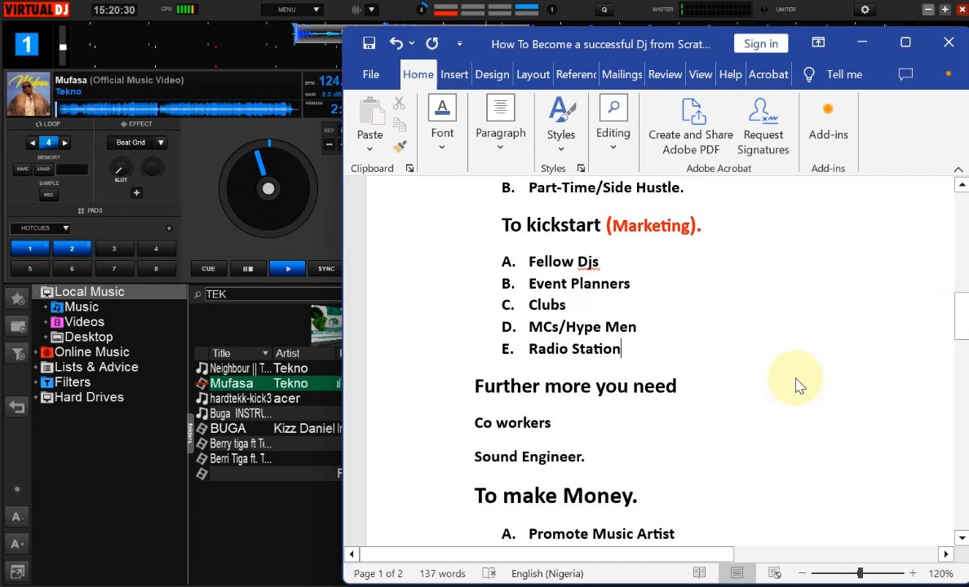
pyautogui.moveTo(580, 283)
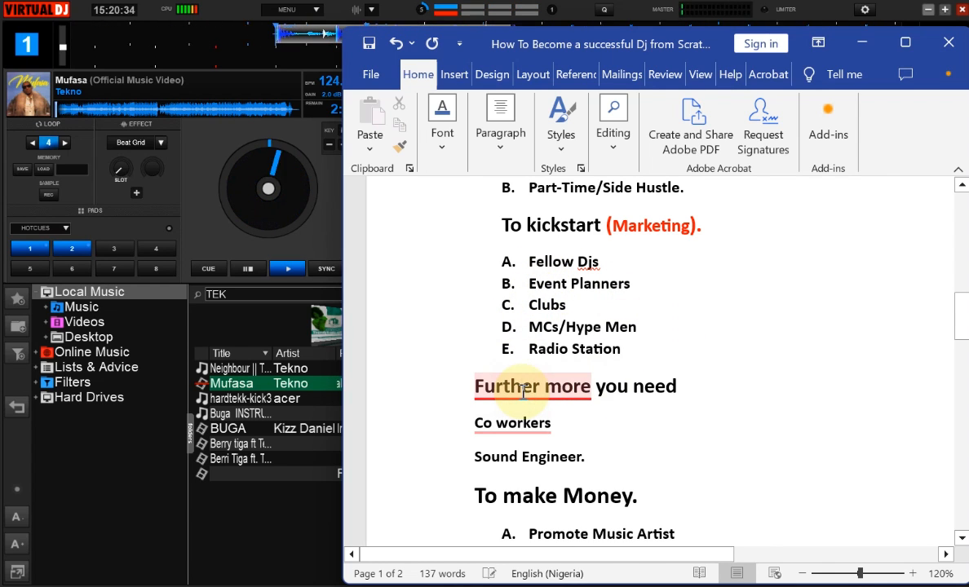
pyautogui.click(507, 437)
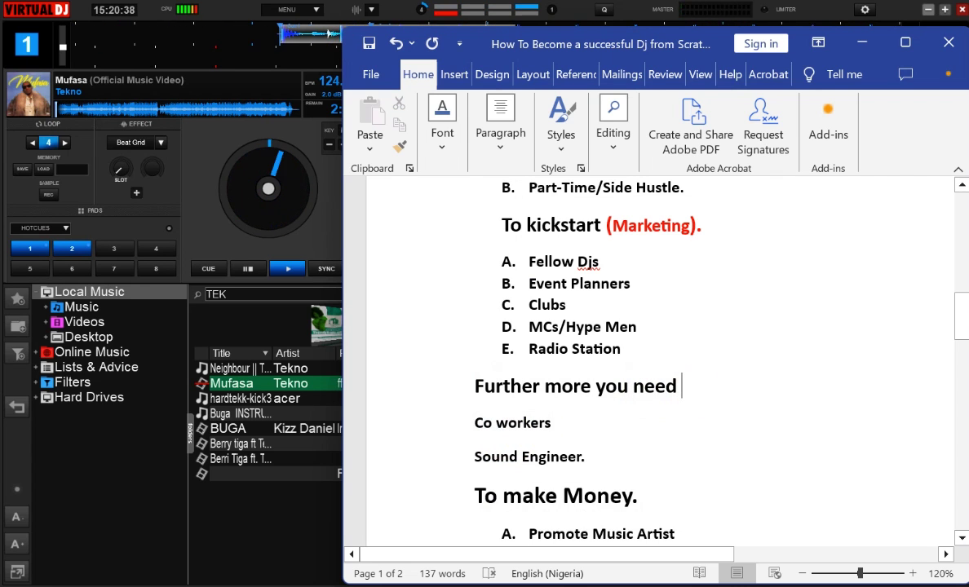
pyautogui.write('Furthermore')
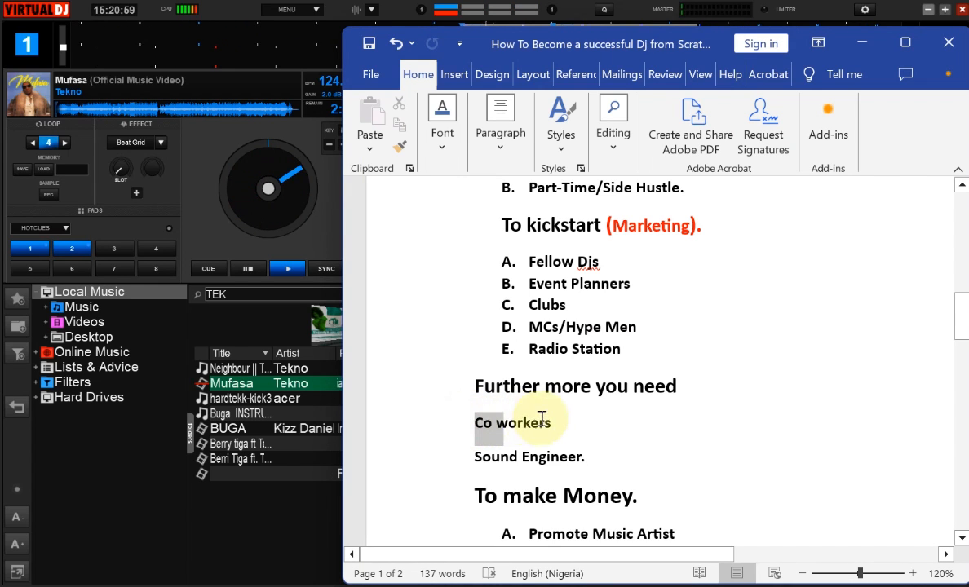
pyautogui.doubleClick(511, 422)
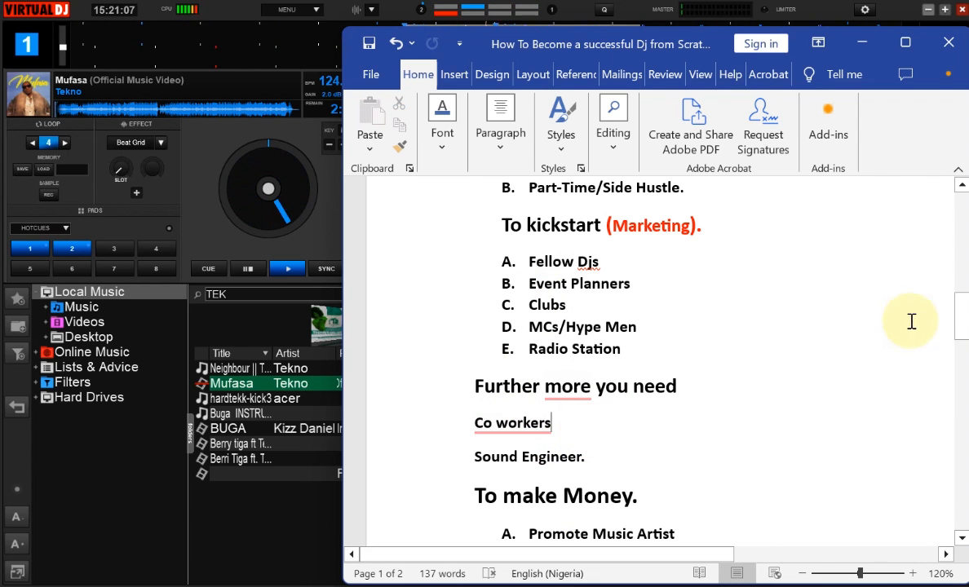
pyautogui.scroll(-3)
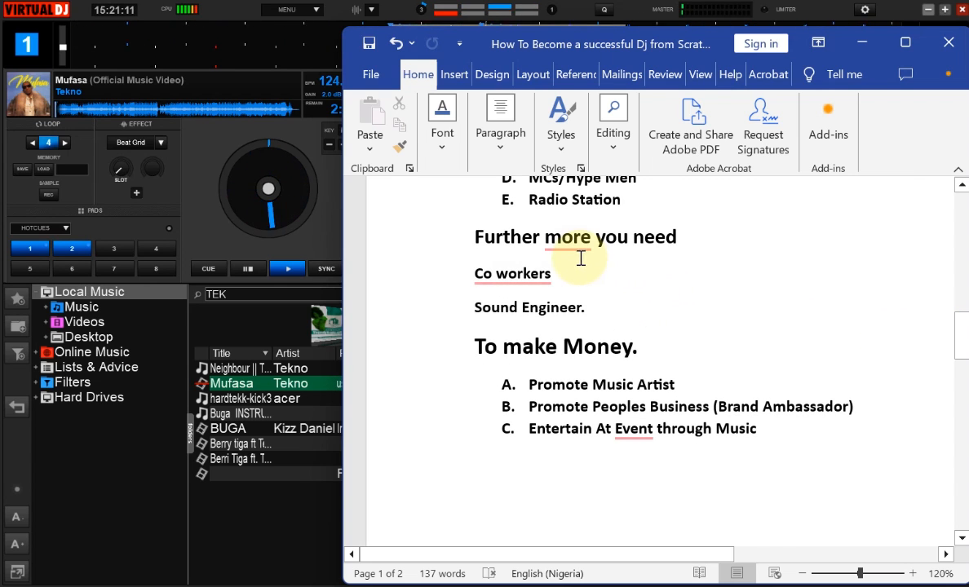
# Accept the Grammarly suggestion changing 'Co workers' to hyphenated 'Co-workers'
pyautogui.click(512, 274)
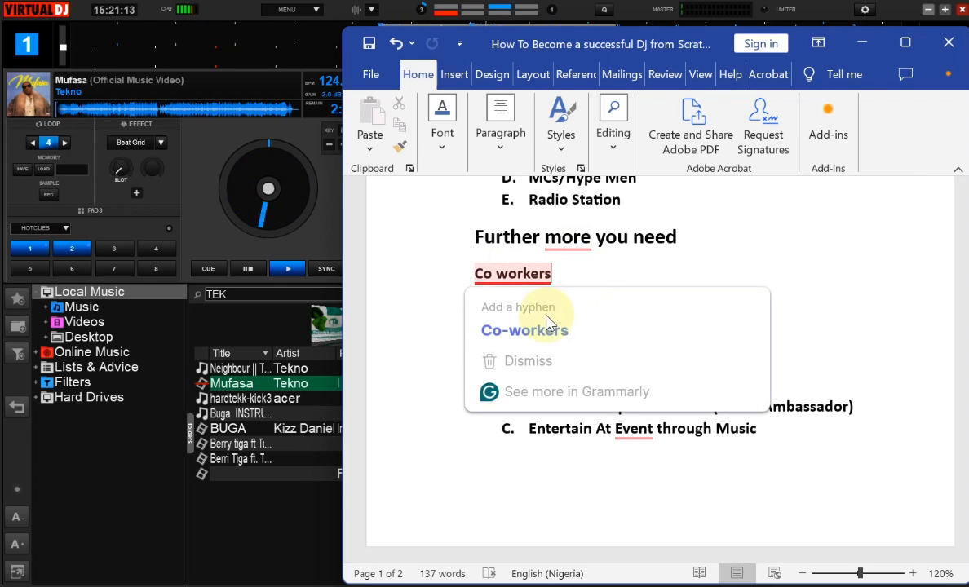
pyautogui.click(524, 330)
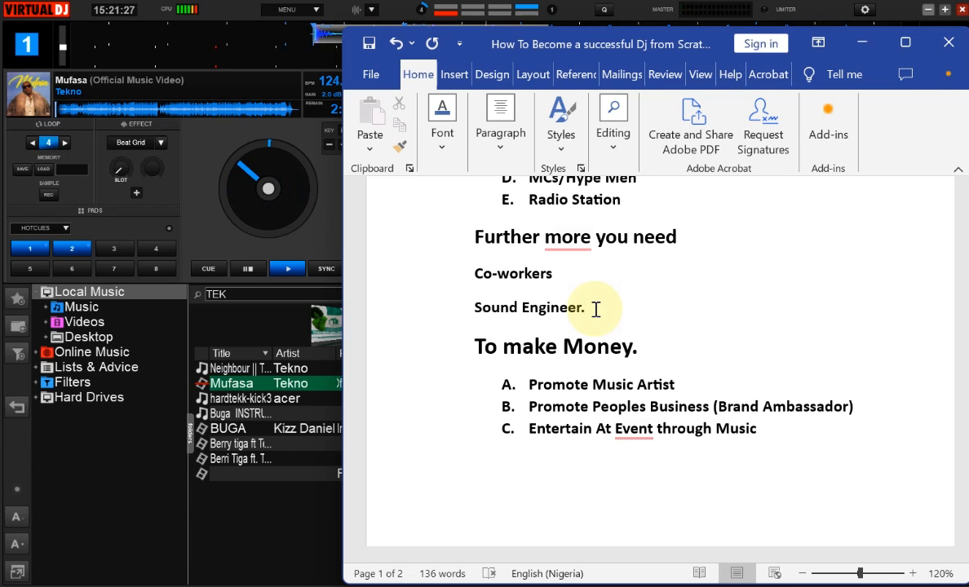
pyautogui.click(552, 274)
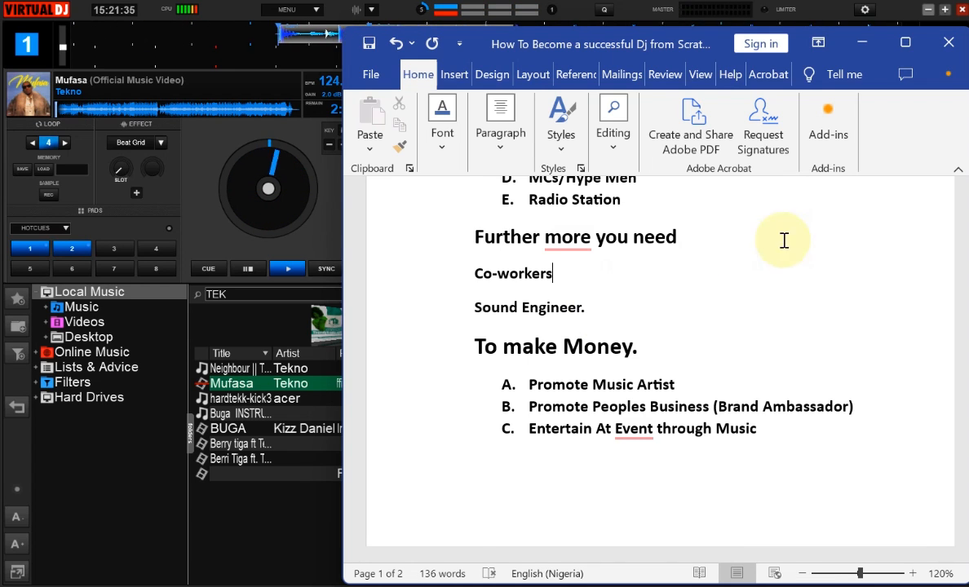
# Accept the 'Events' correction and select the three To make Money items
pyautogui.scroll(-3)
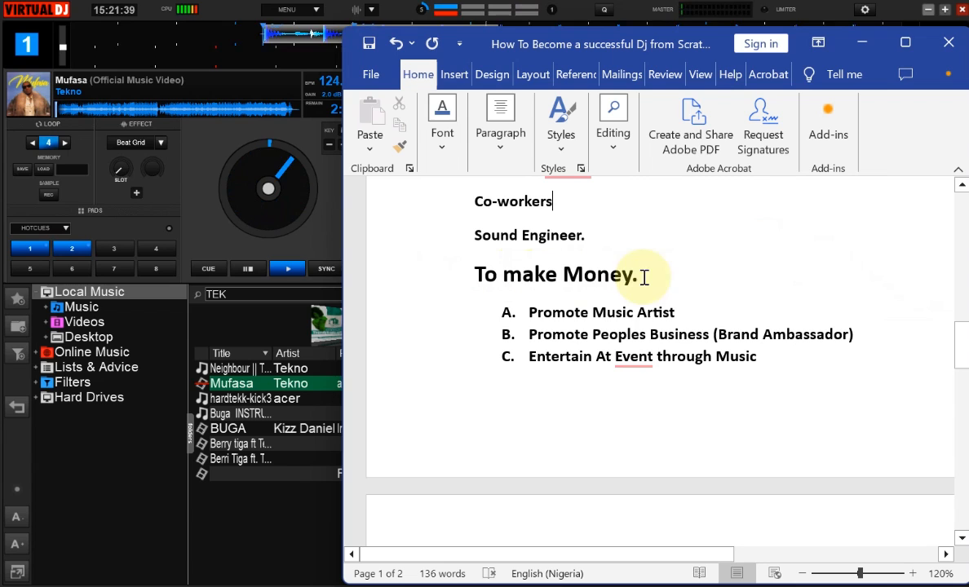
pyautogui.moveTo(590, 317)
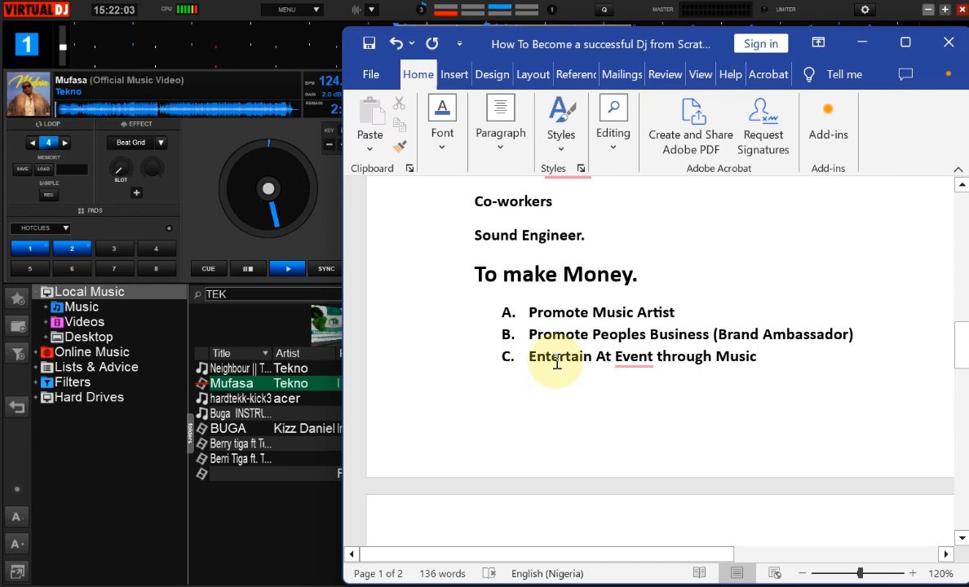
pyautogui.click(633, 355)
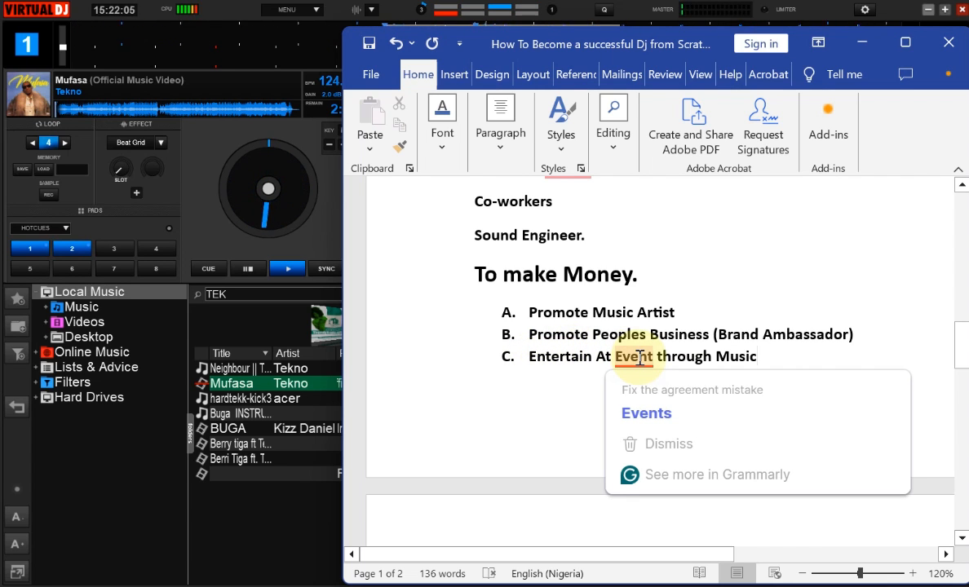
pyautogui.click(646, 412)
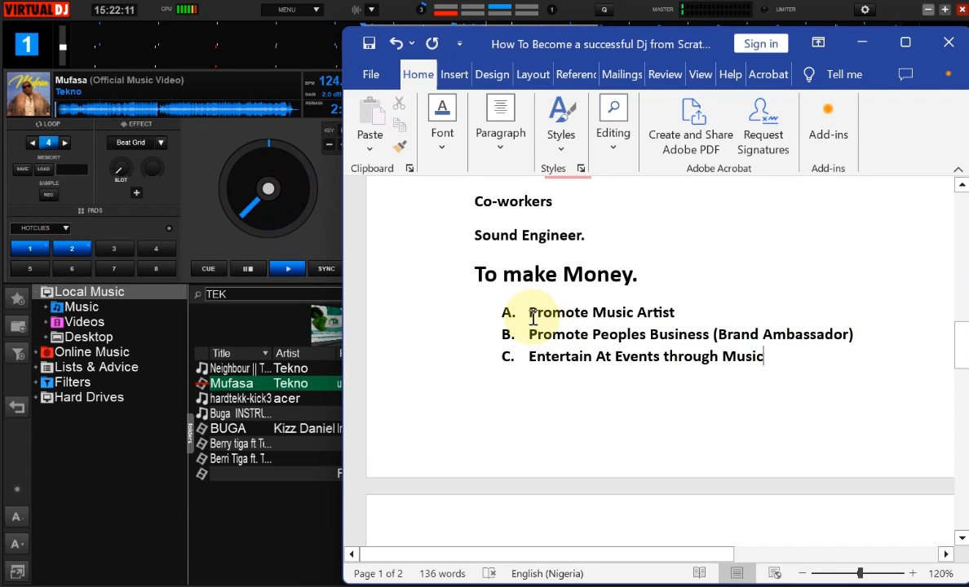
pyautogui.moveTo(529, 313); pyautogui.dragTo(764, 356)
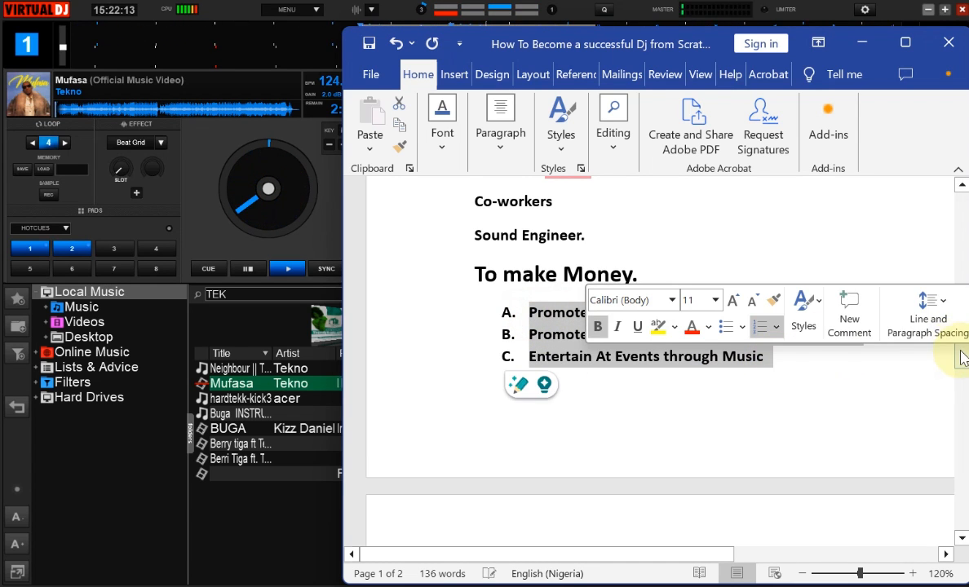
pyautogui.scroll(-3)
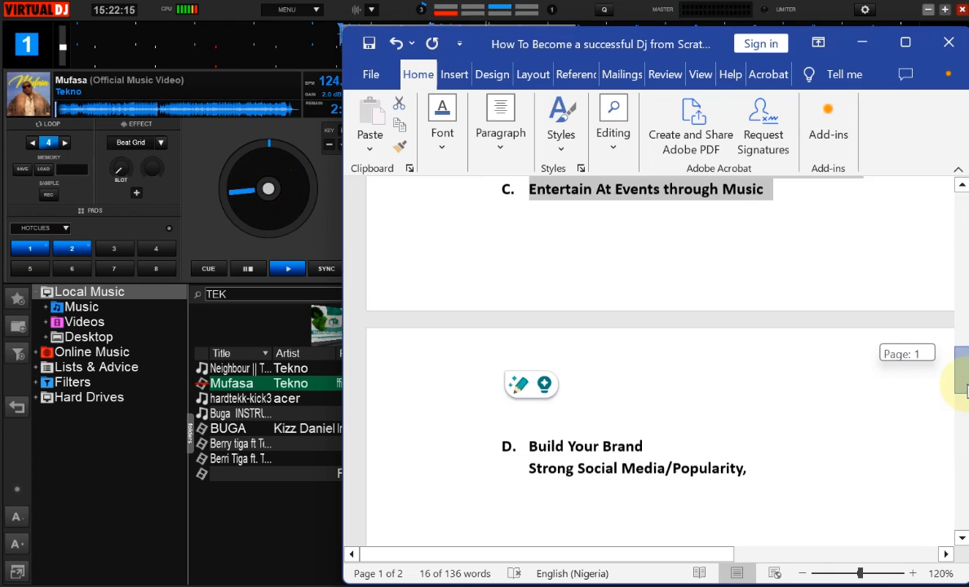
pyautogui.scroll(-3)
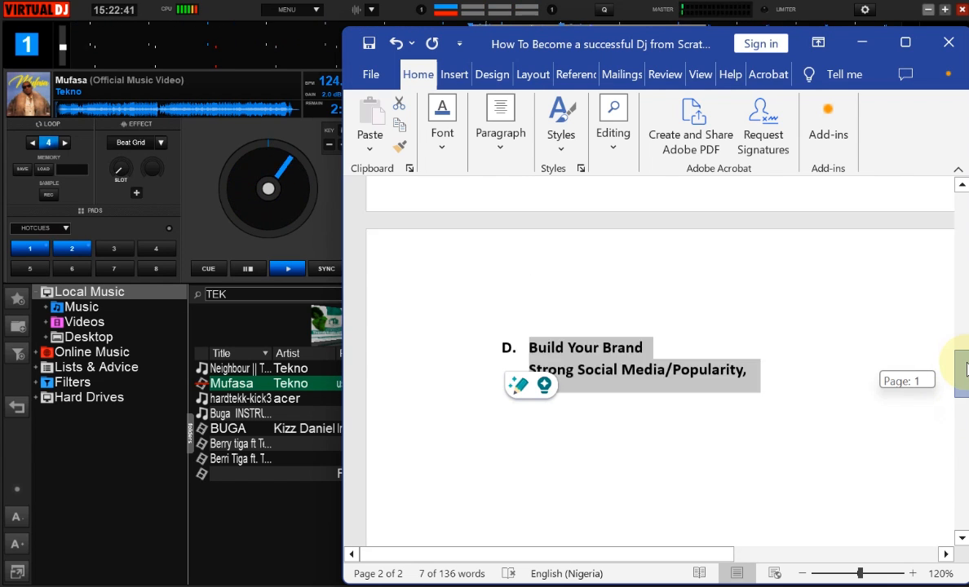
pyautogui.scroll(3)
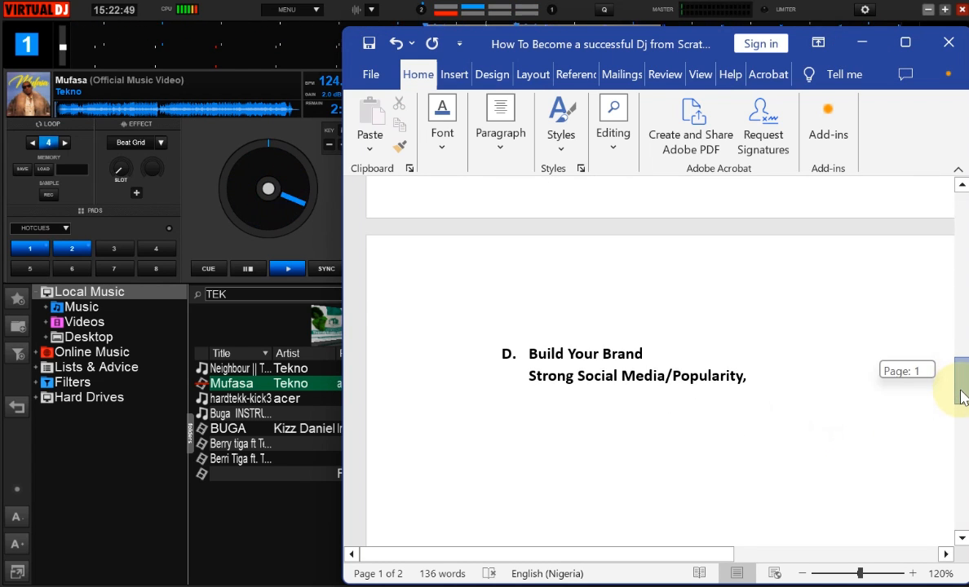
pyautogui.scroll(-3)
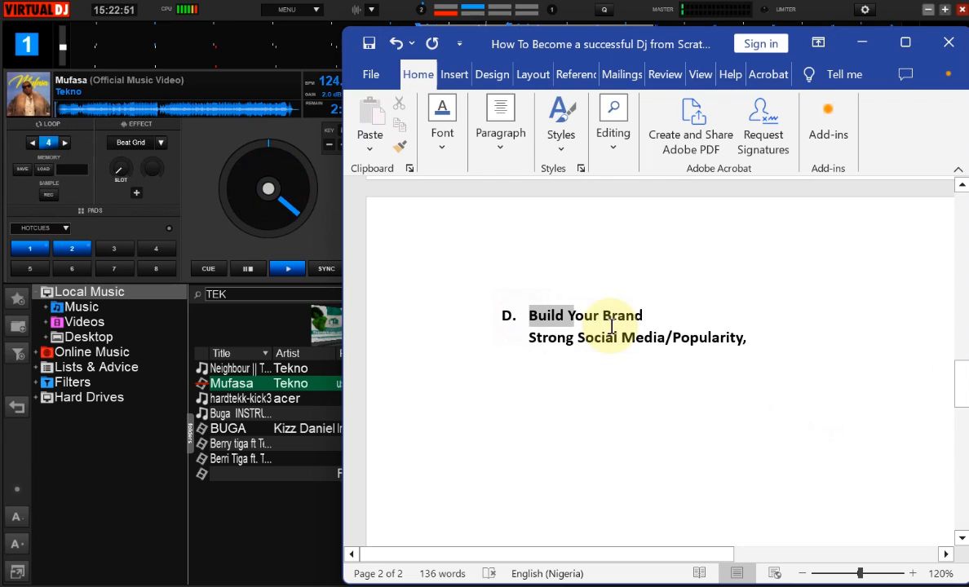